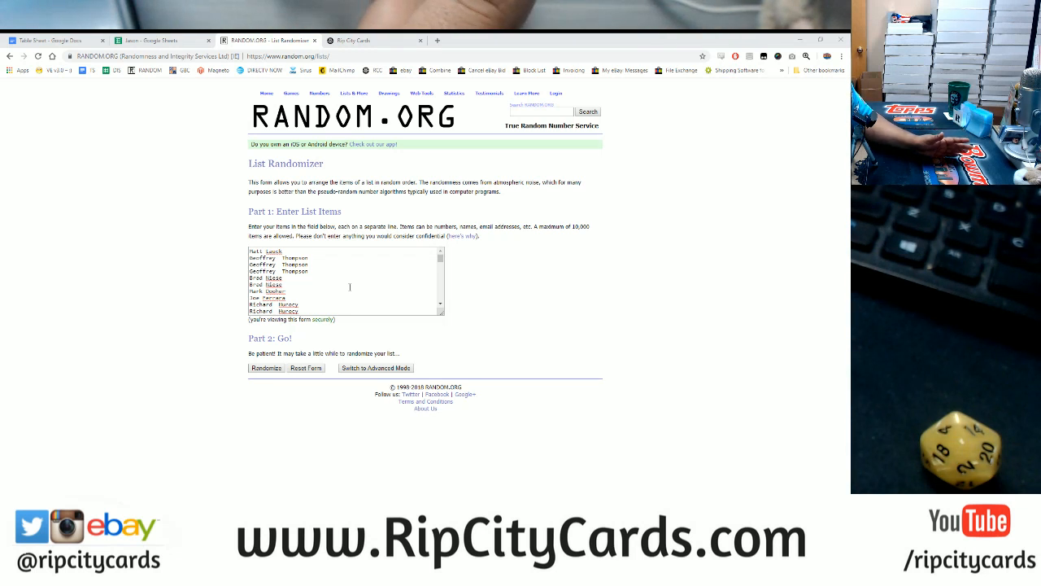
- Randomize the pasted list of entrant names into a numbered random order
scroll(down, 3)
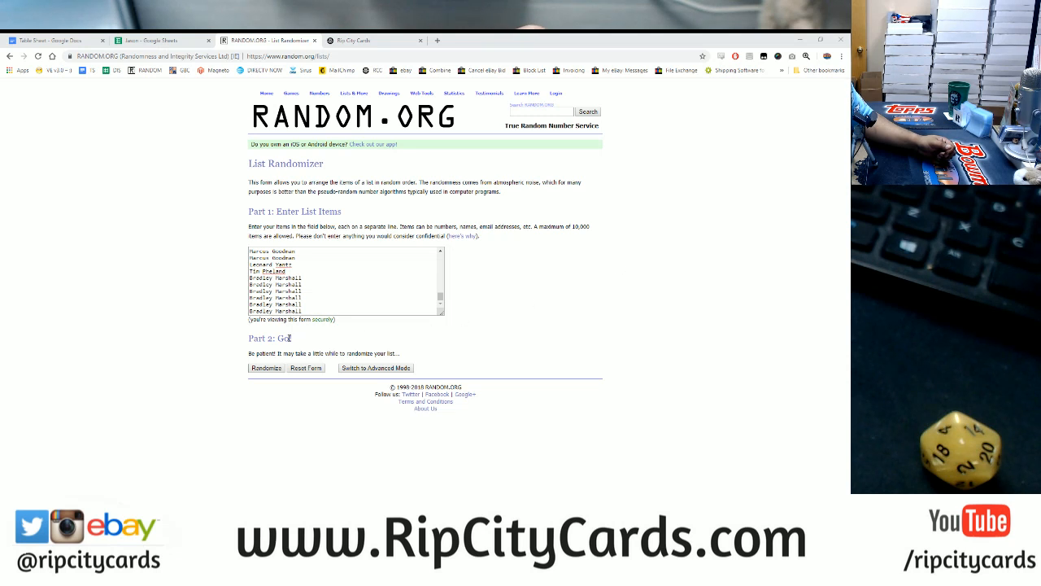
click(267, 367)
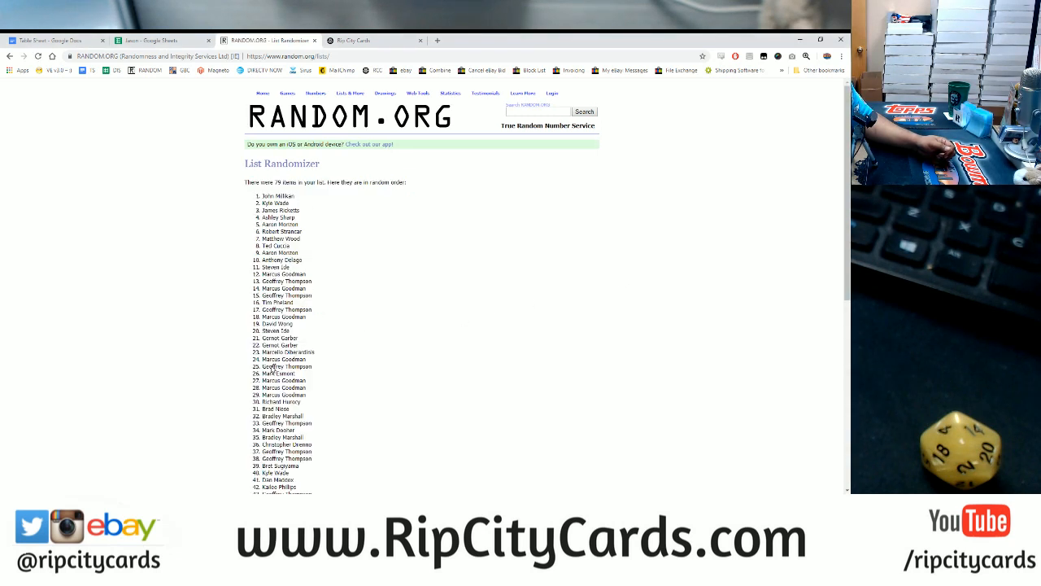
- Reshuffle the names six more times with Again, each pass giving a new numbered order
scroll(down, 3)
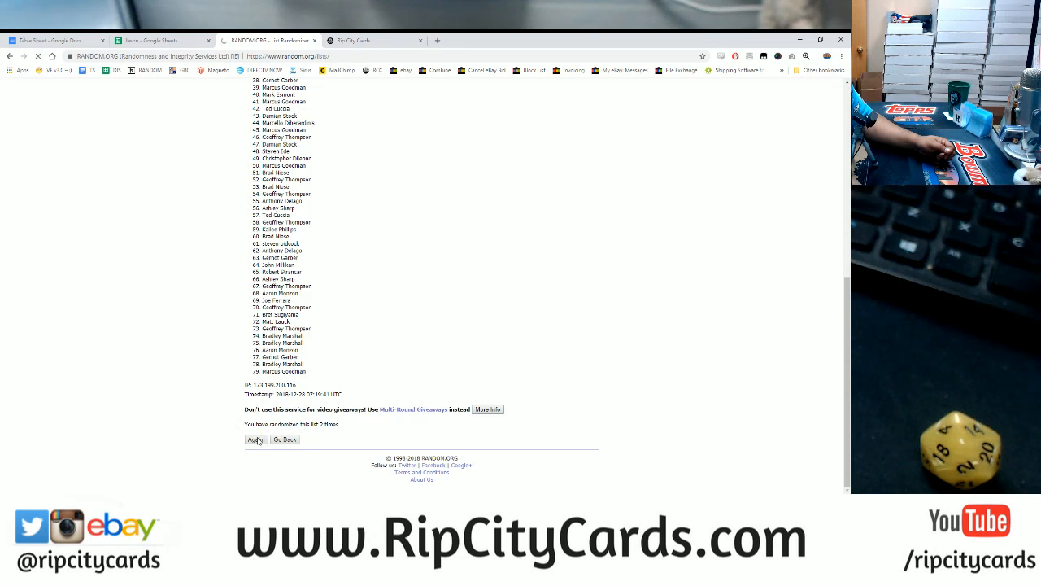
click(255, 439)
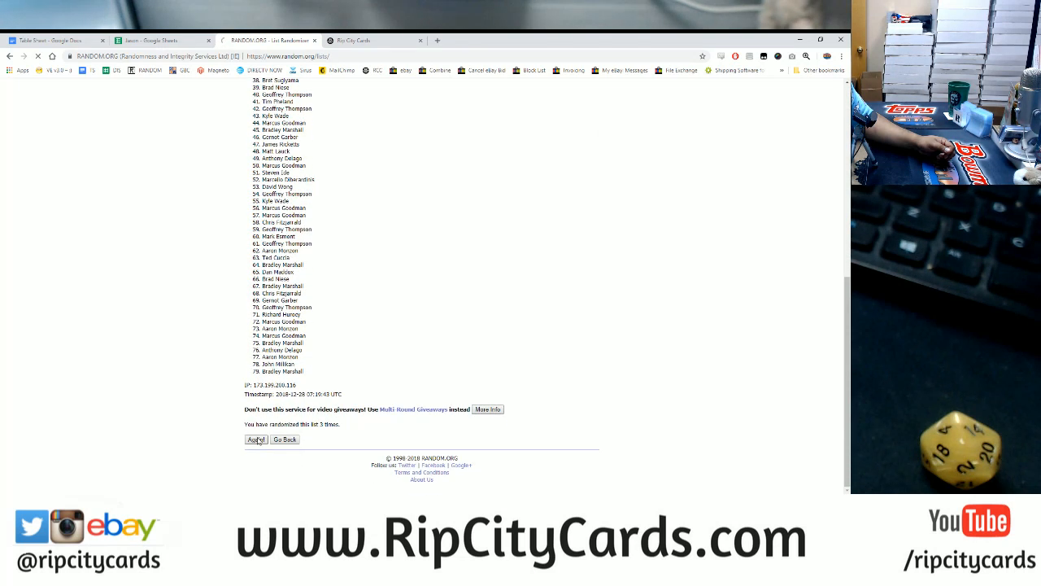
click(257, 439)
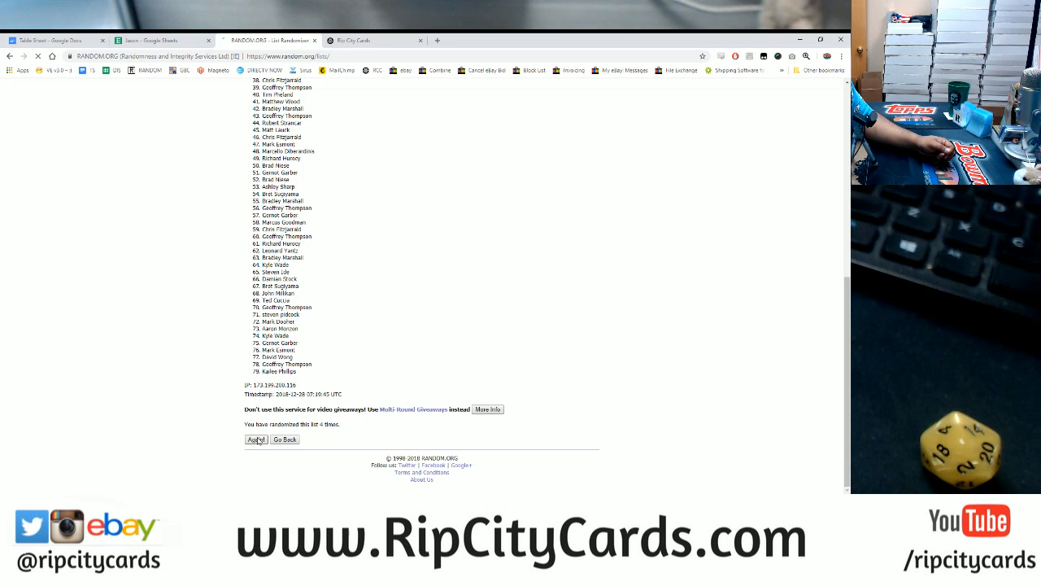
click(256, 439)
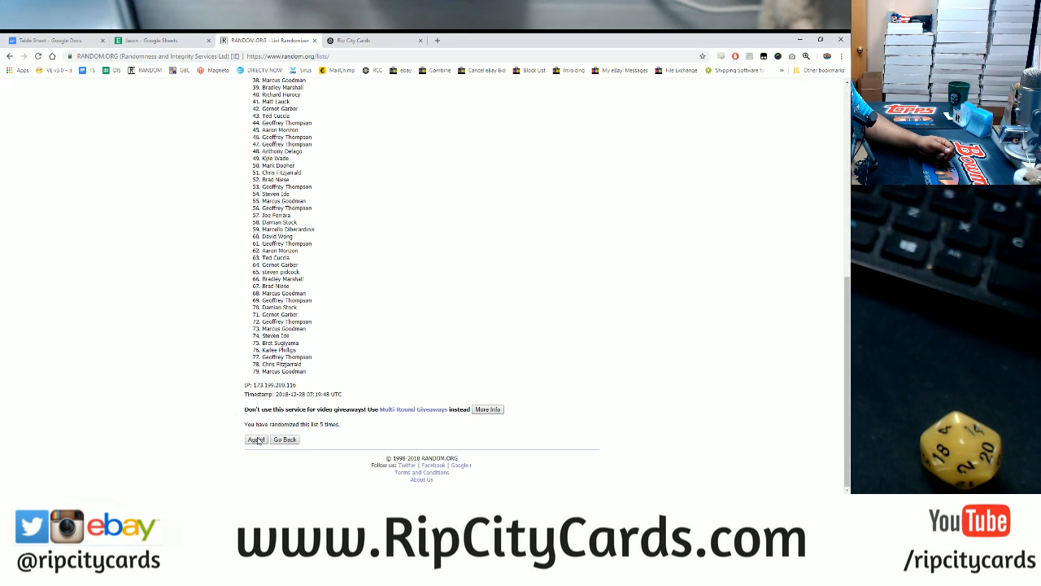
click(255, 440)
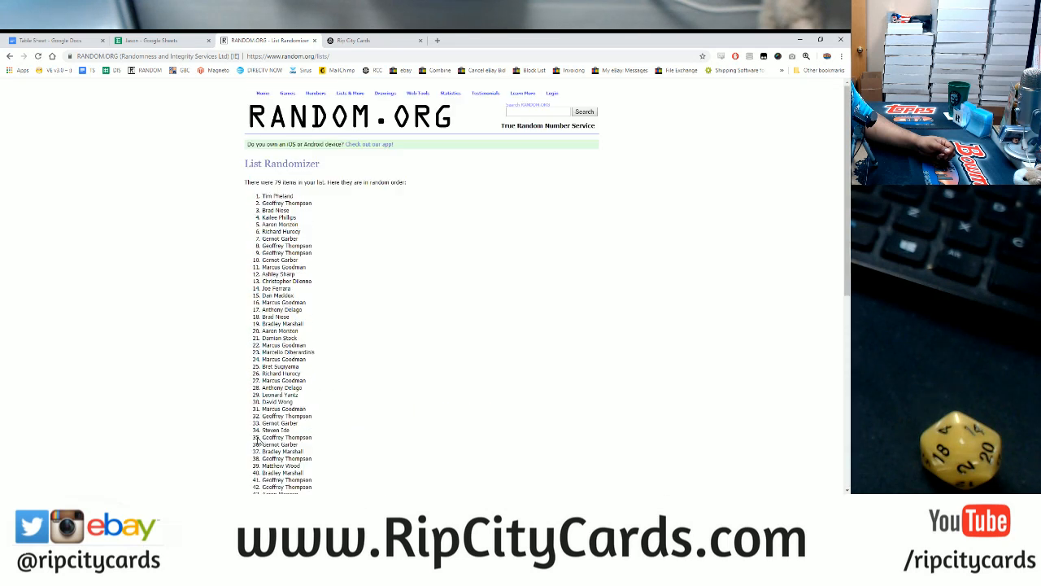
scroll(down, 3)
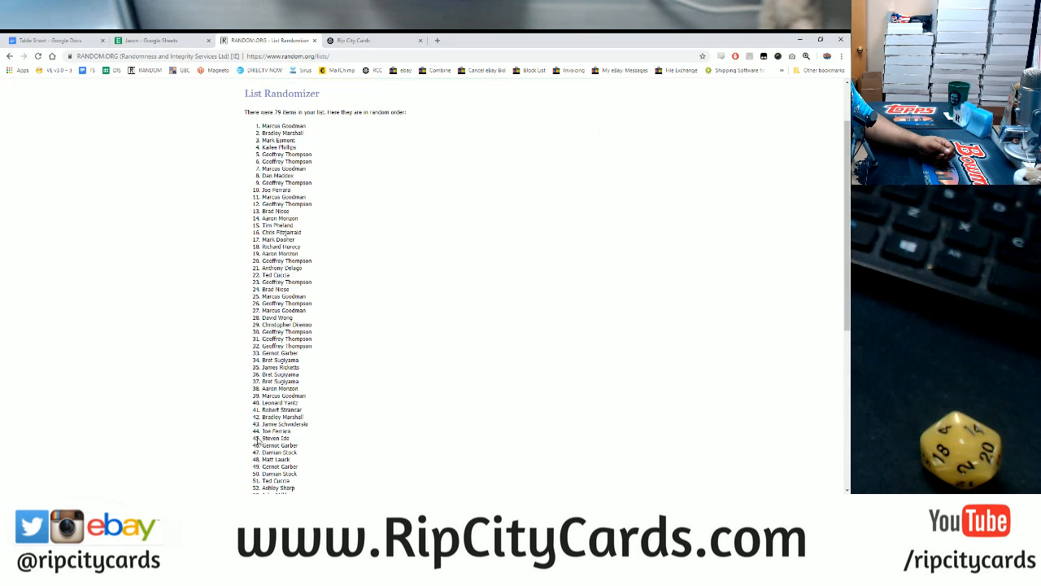
scroll(down, 3)
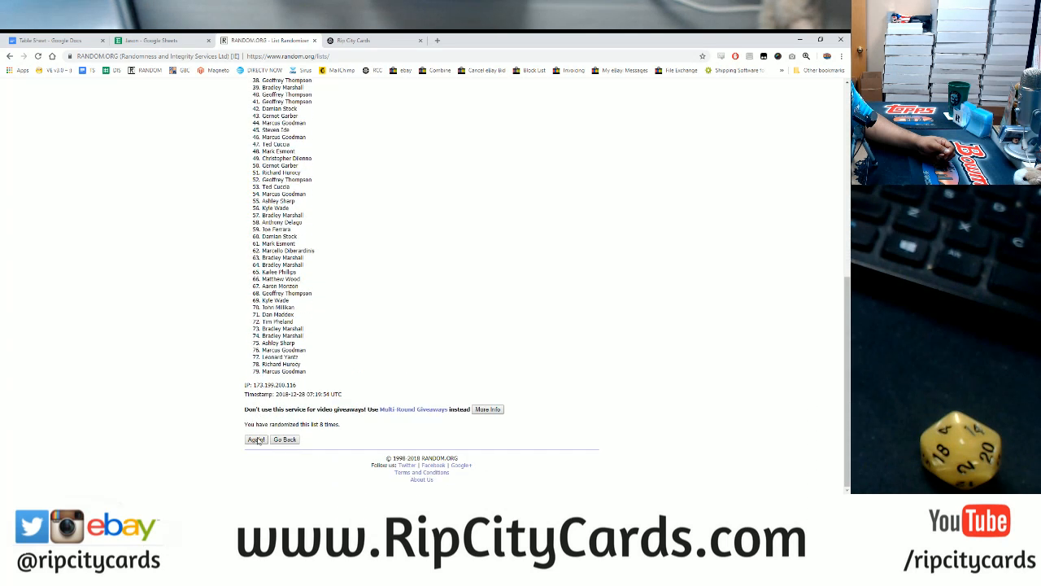
click(255, 439)
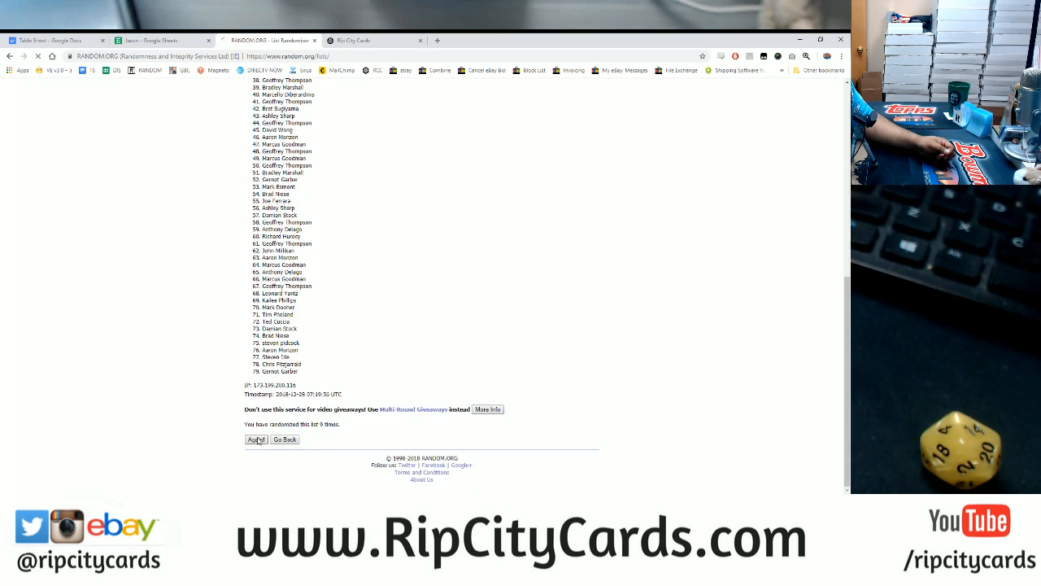
click(256, 439)
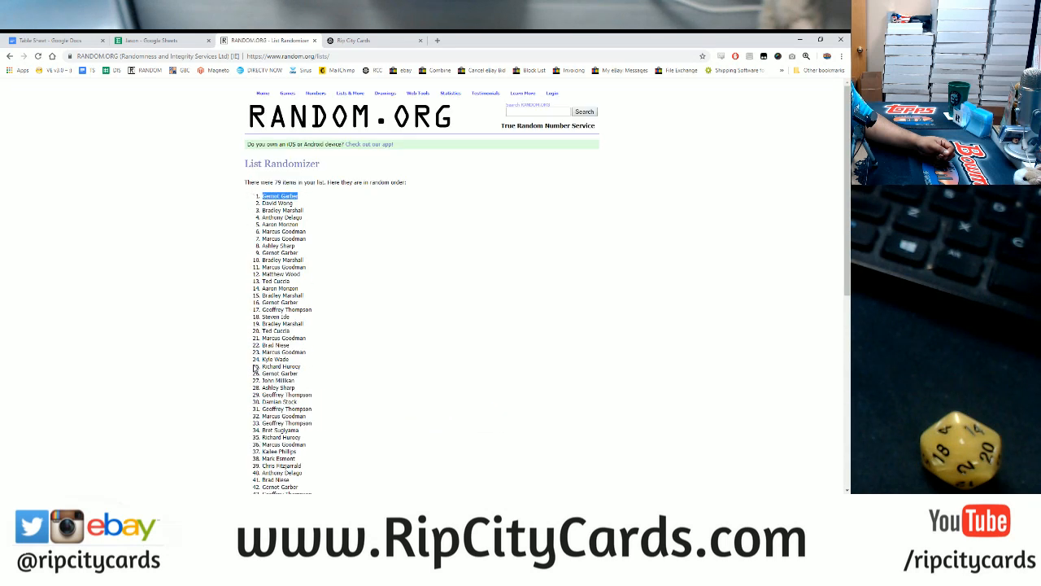
- Confirm the 14th randomization and highlight the first-ranked name as the winner
scroll(down, 3)
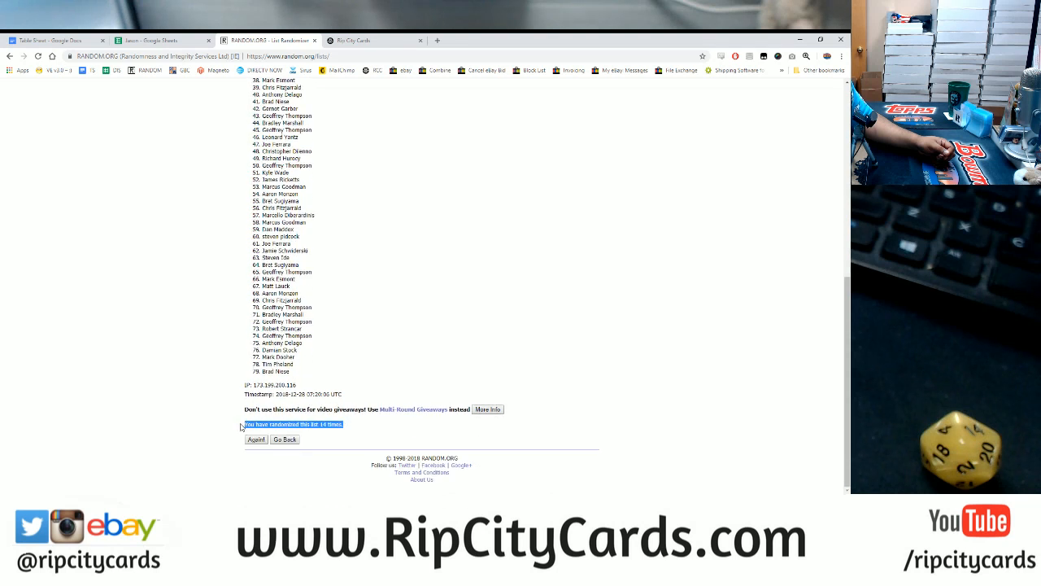
click(257, 439)
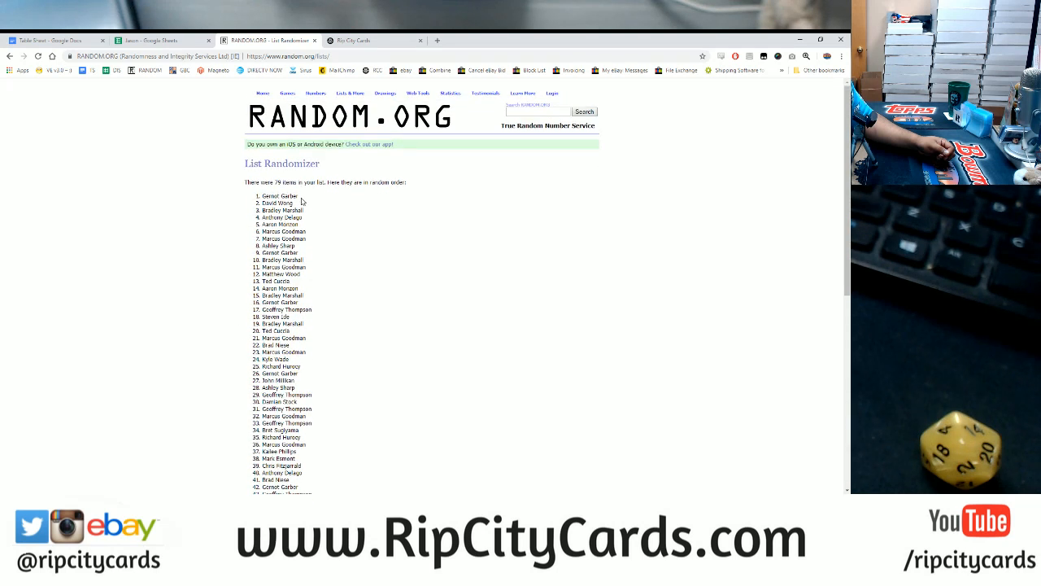
double_click(280, 195)
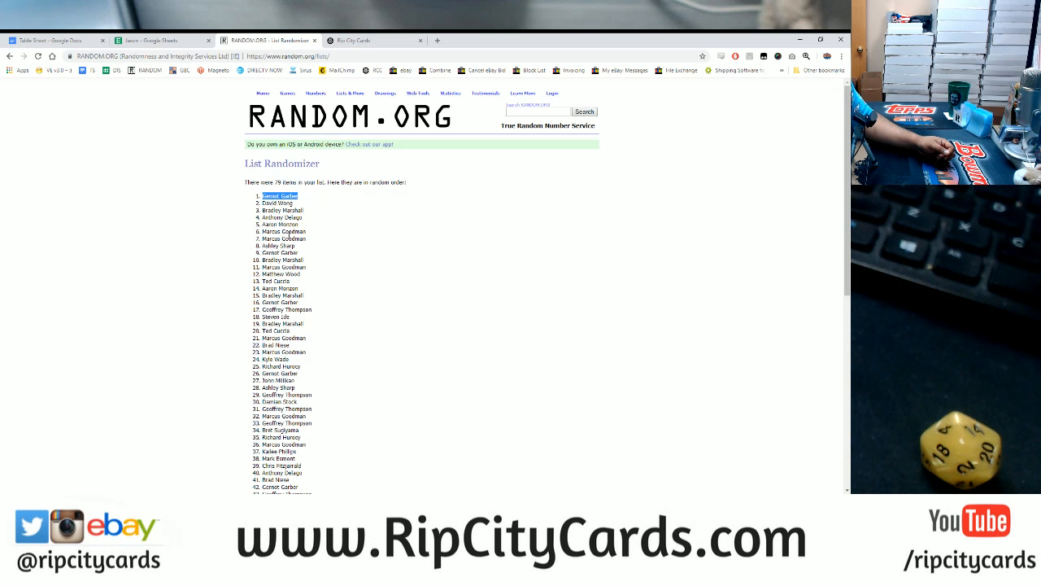